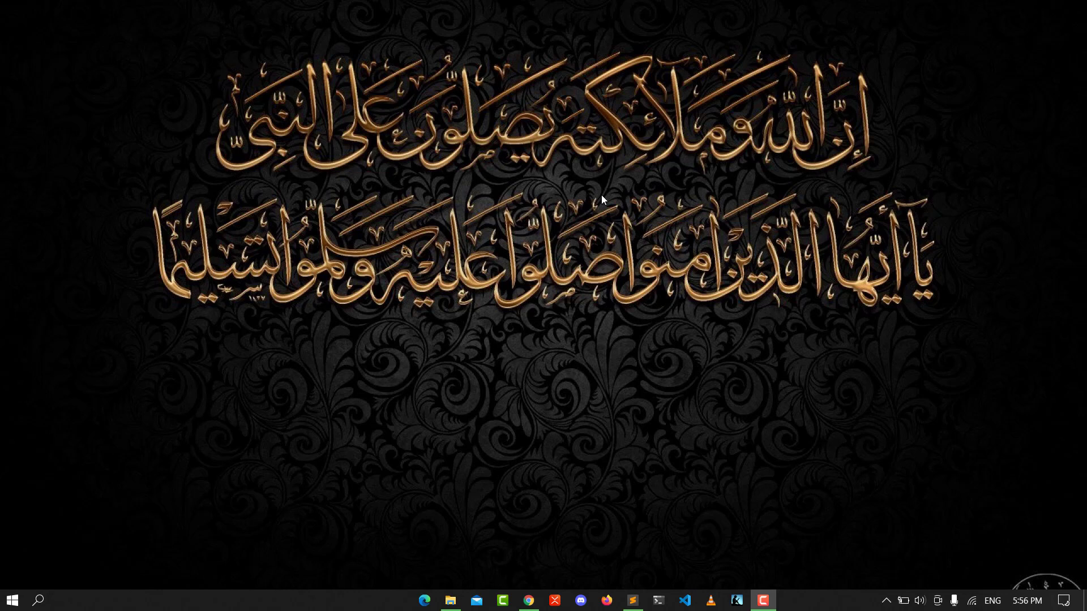
Open Windows search from the taskbar and type 'i'
{"action": "left_click", "coordinate": [38, 601]}
{"action": "type", "text": "i"}
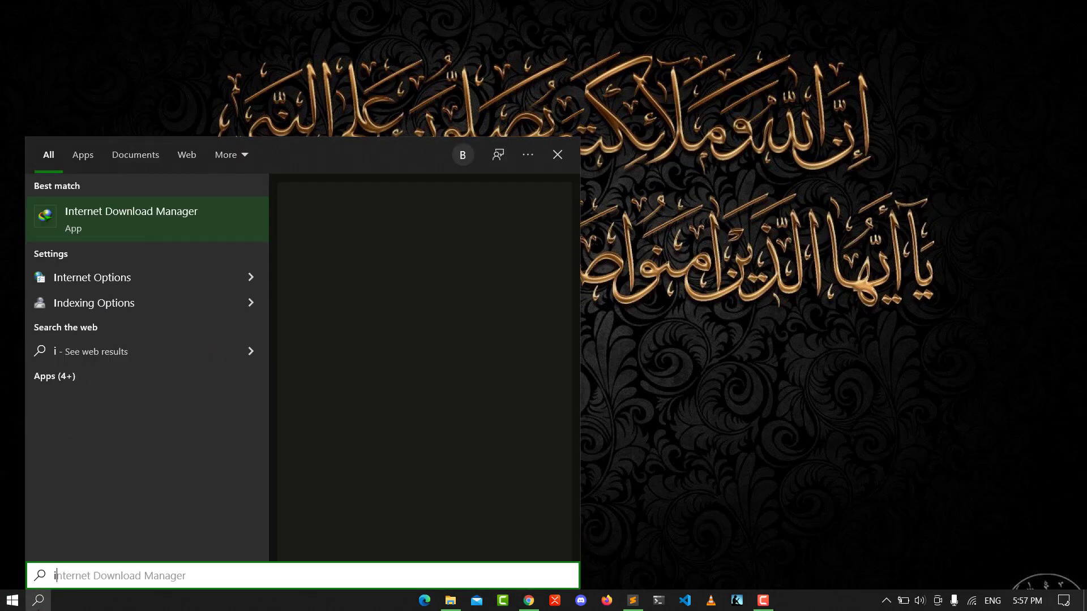
Search 'Internet Options' and open the Internet zone's custom security level on the Security tab
{"action": "type", "text": "ner"}
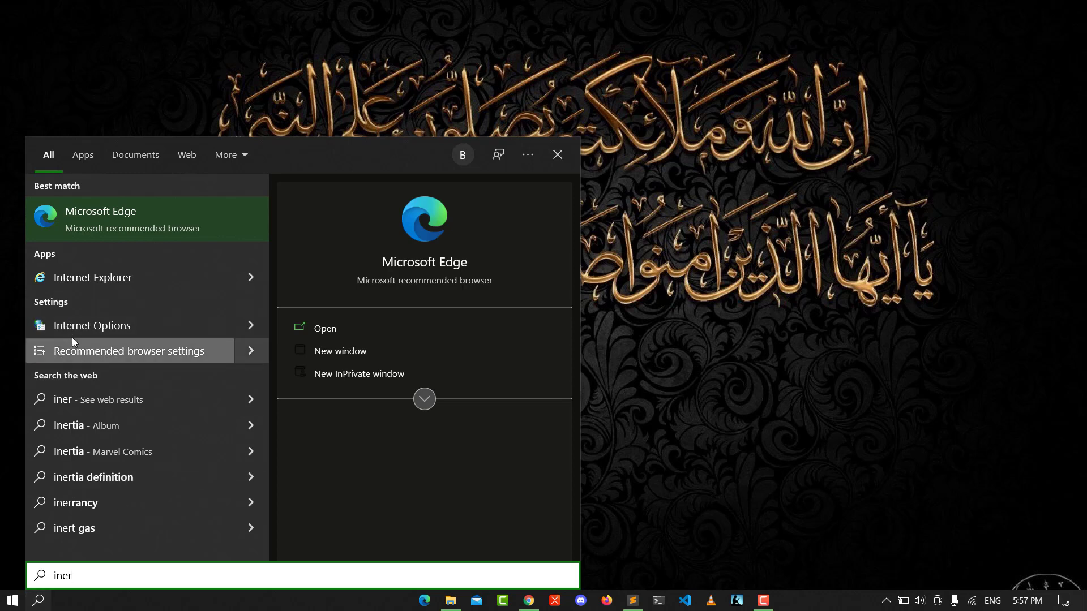
{"action": "left_click", "coordinate": [91, 326]}
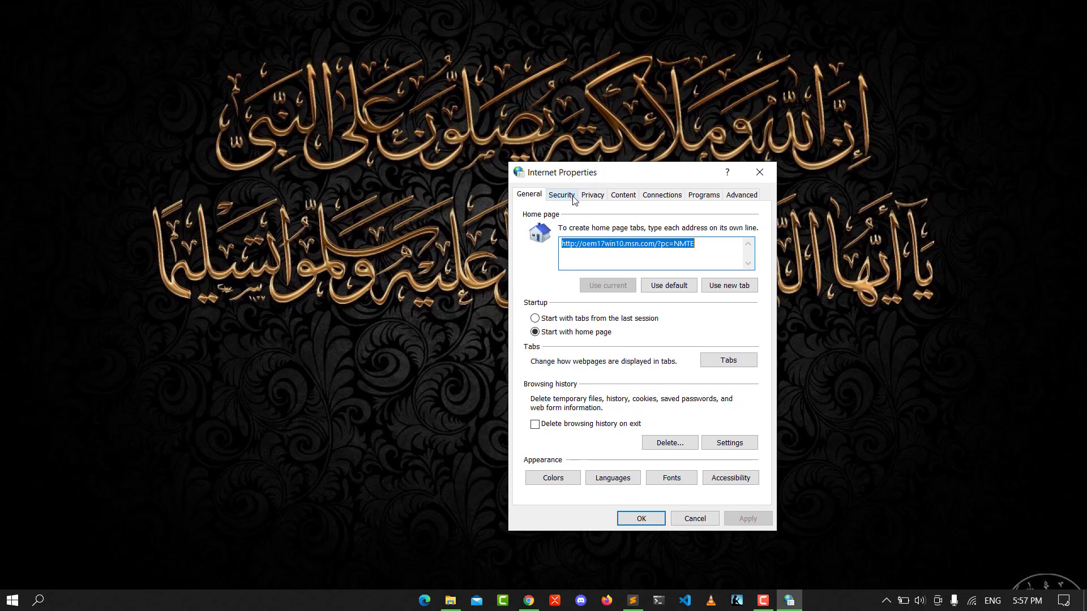
{"action": "left_click", "coordinate": [561, 195]}
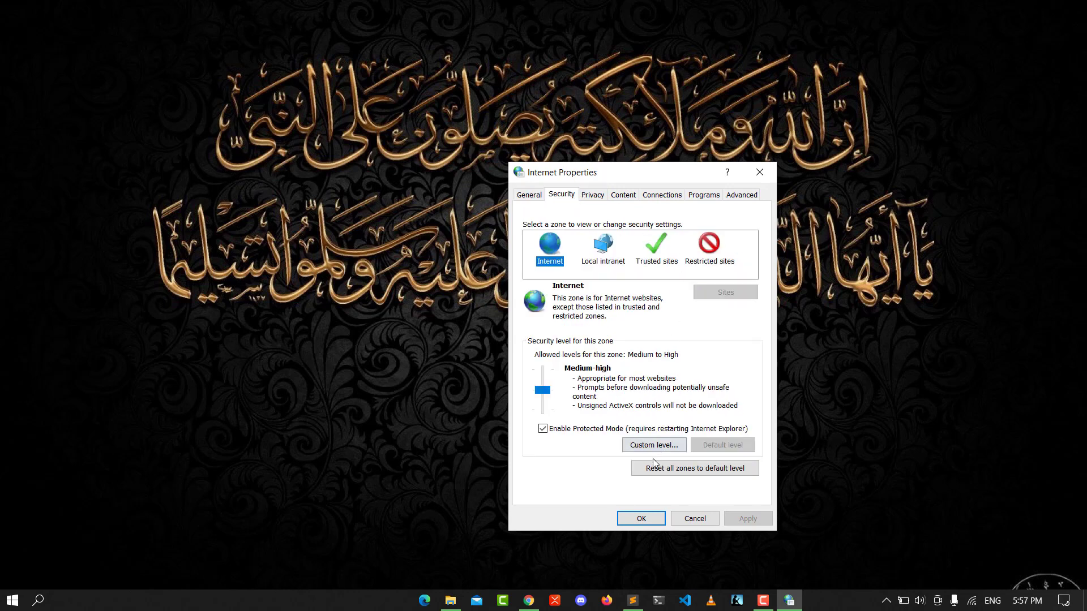
{"action": "left_click", "coordinate": [654, 445]}
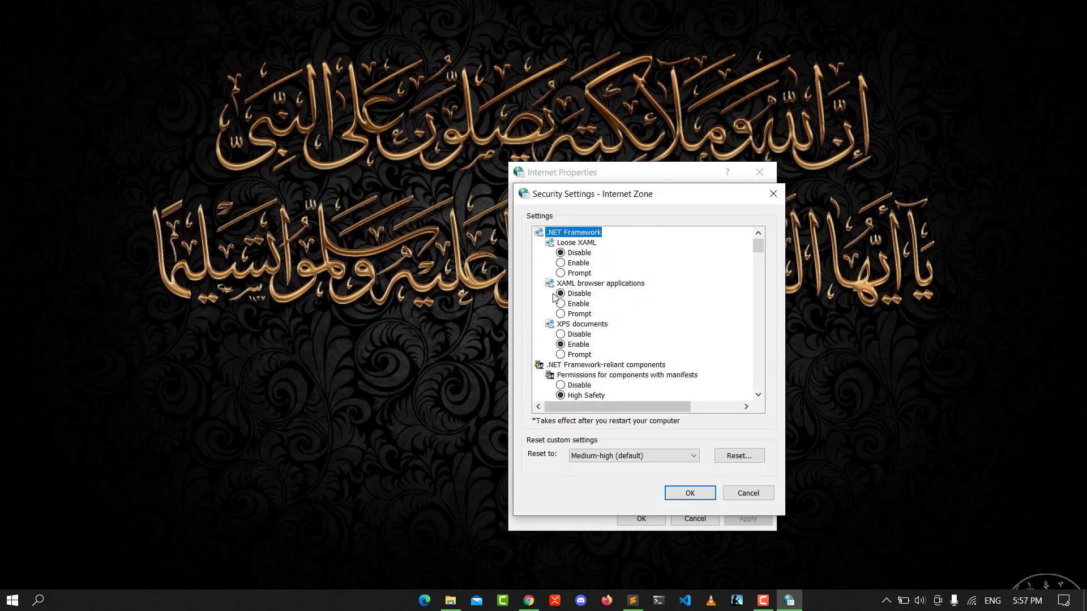
Scroll the Internet zone settings list down to ActiveX controls and plug-ins
{"action": "scroll", "scroll_direction": "down", "scroll_amount": 3}
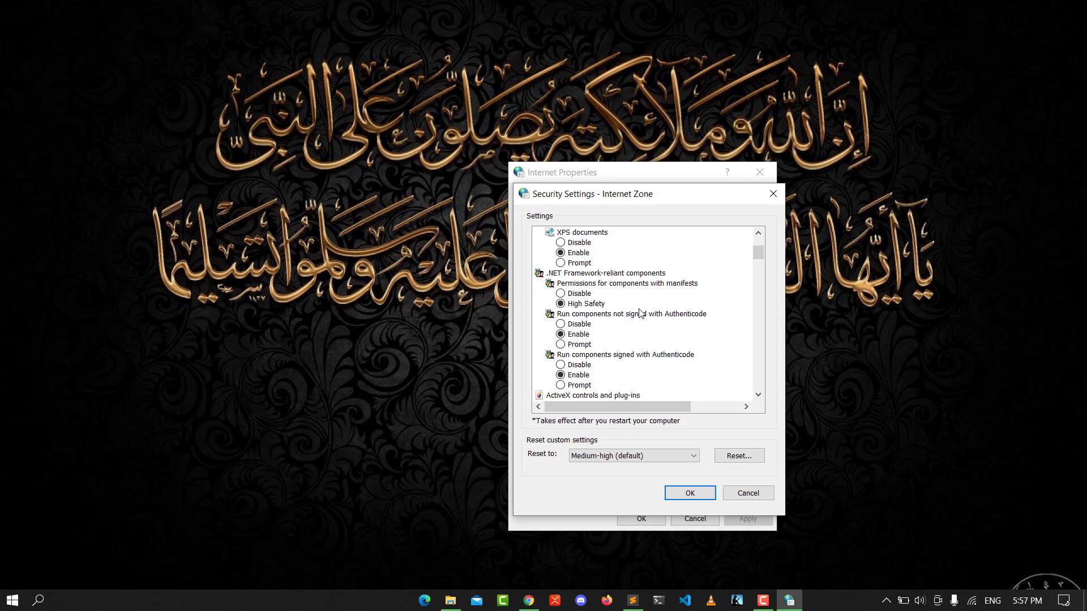
{"action": "scroll", "scroll_direction": "down", "scroll_amount": 3}
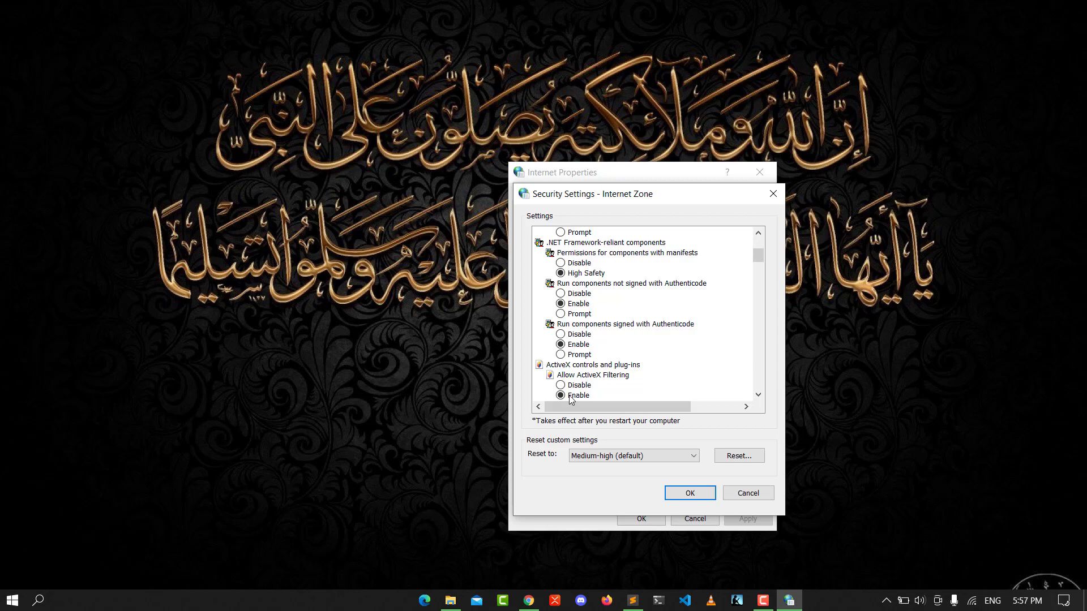
{"action": "scroll", "scroll_direction": "down", "scroll_amount": 3}
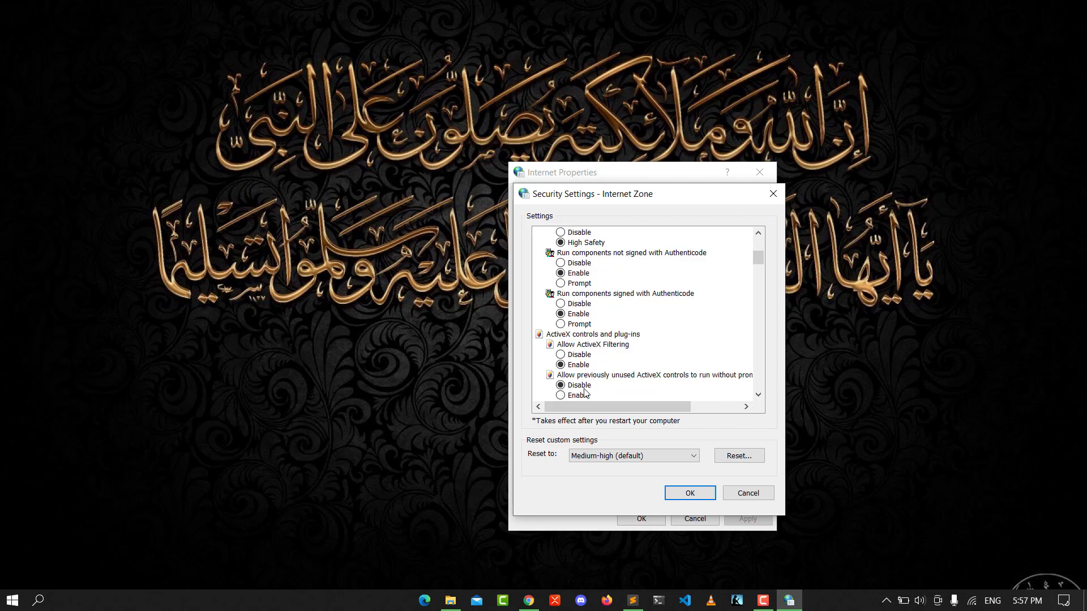
{"action": "mouse_move", "coordinate": [598, 381]}
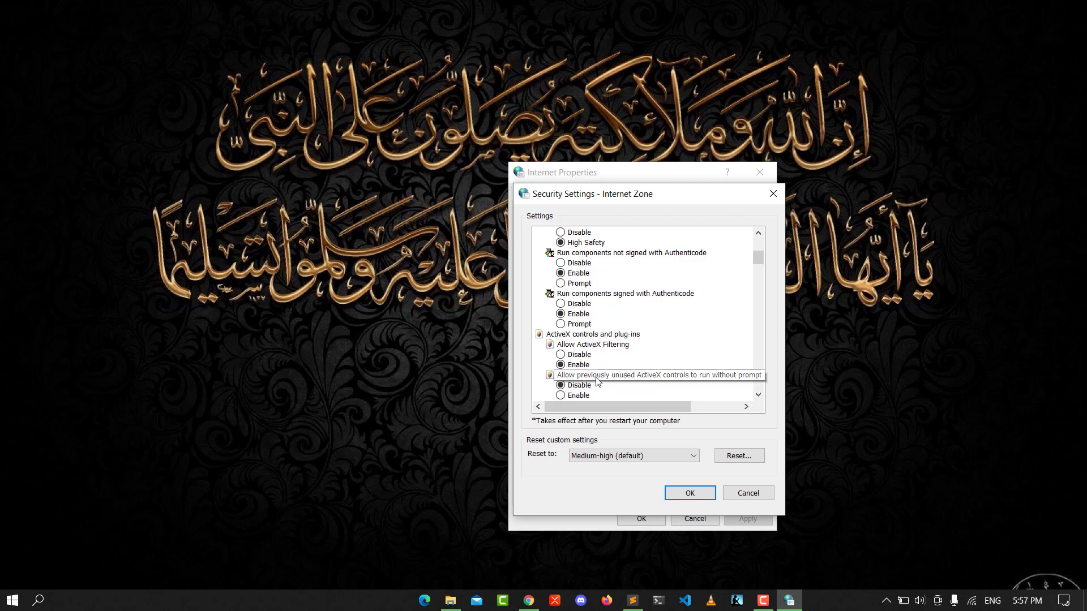
{"action": "mouse_move", "coordinate": [639, 379]}
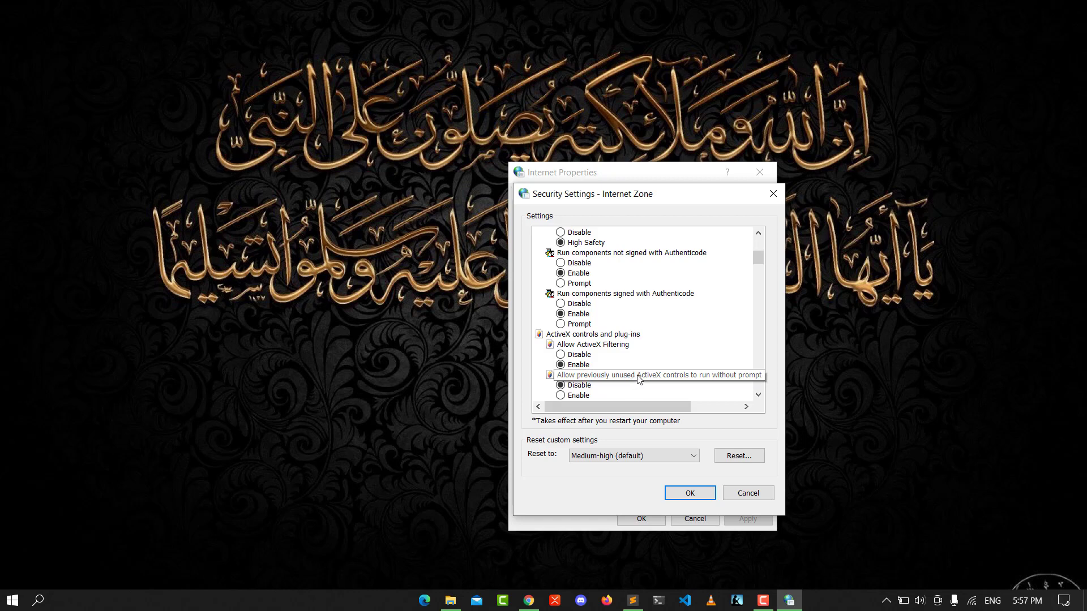
{"action": "scroll", "scroll_direction": "down", "scroll_amount": 3}
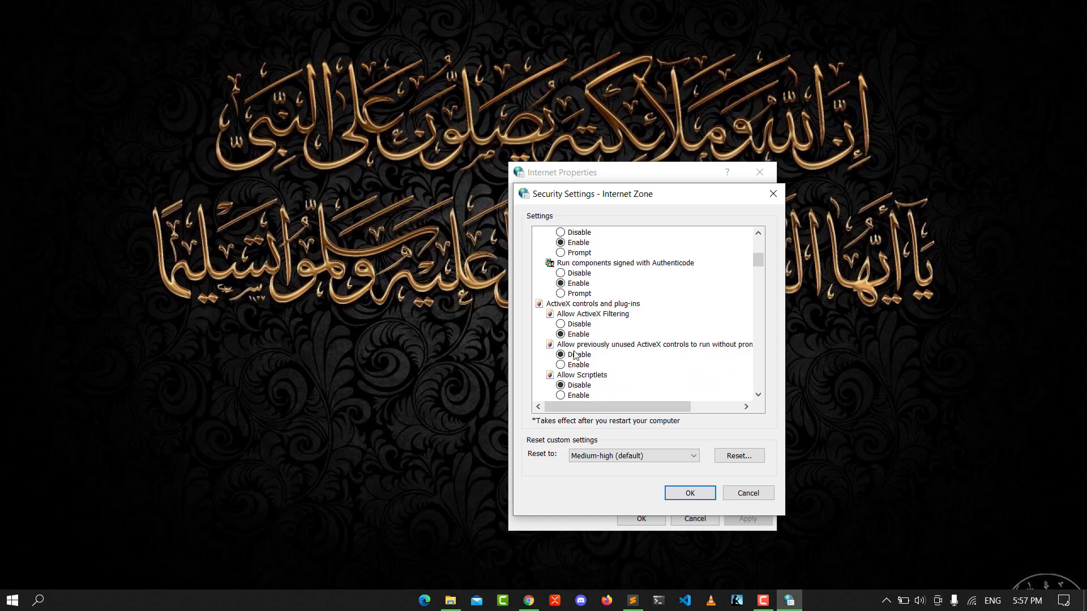
{"action": "scroll", "scroll_direction": "down", "scroll_amount": 3}
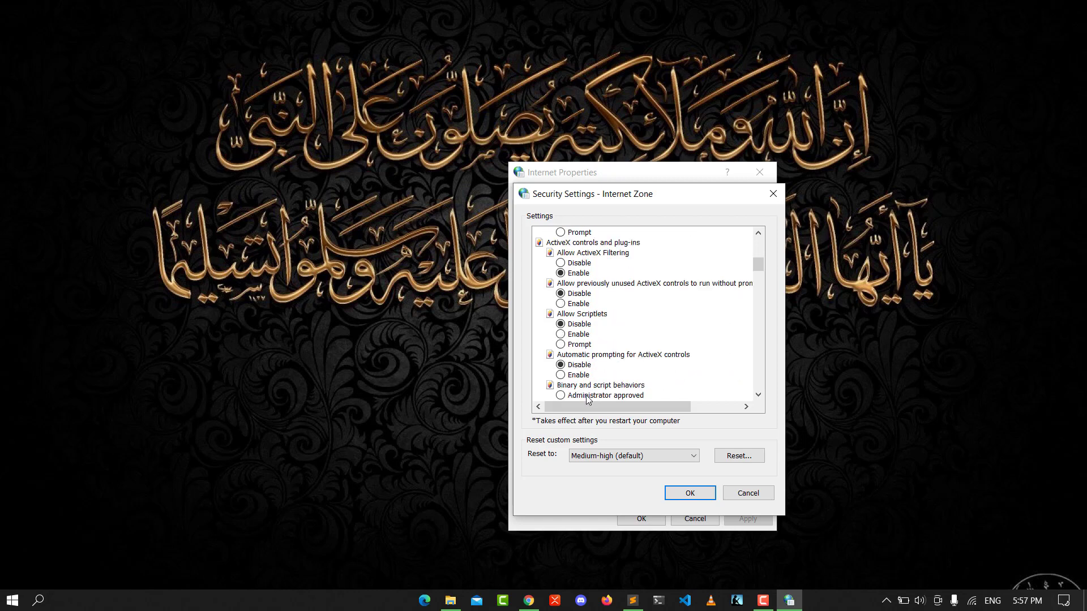
{"action": "mouse_move", "coordinate": [615, 364]}
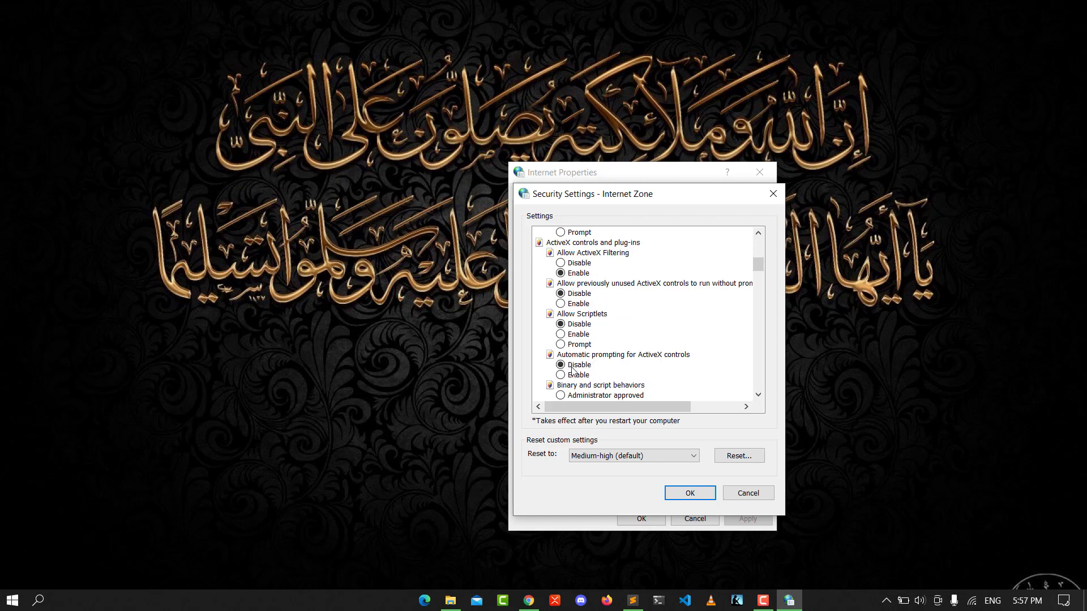
{"action": "scroll", "scroll_direction": "down", "scroll_amount": 3}
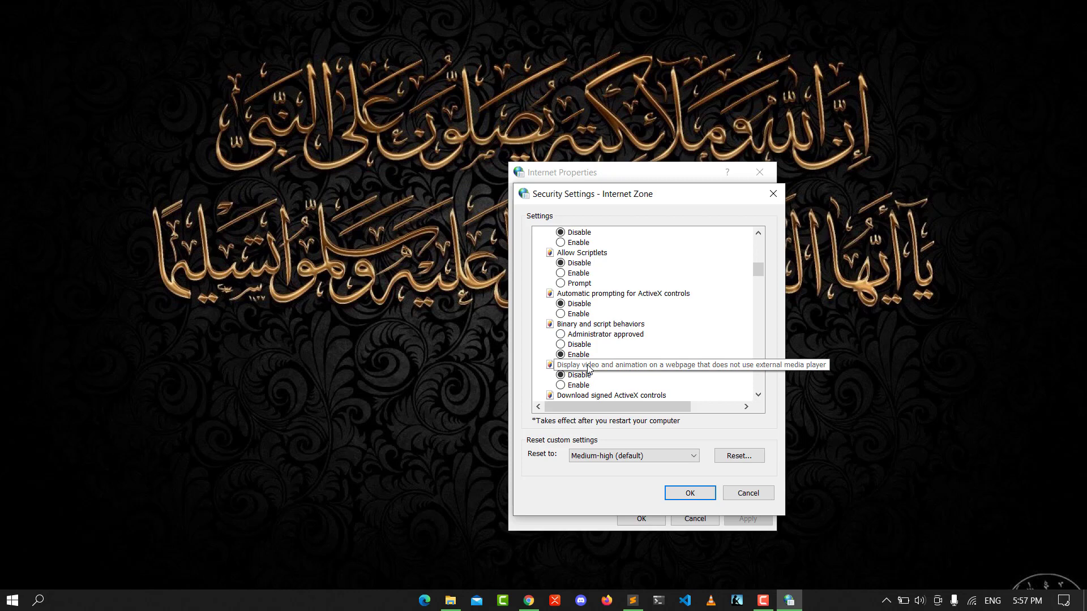
{"action": "scroll", "scroll_direction": "down", "scroll_amount": 3}
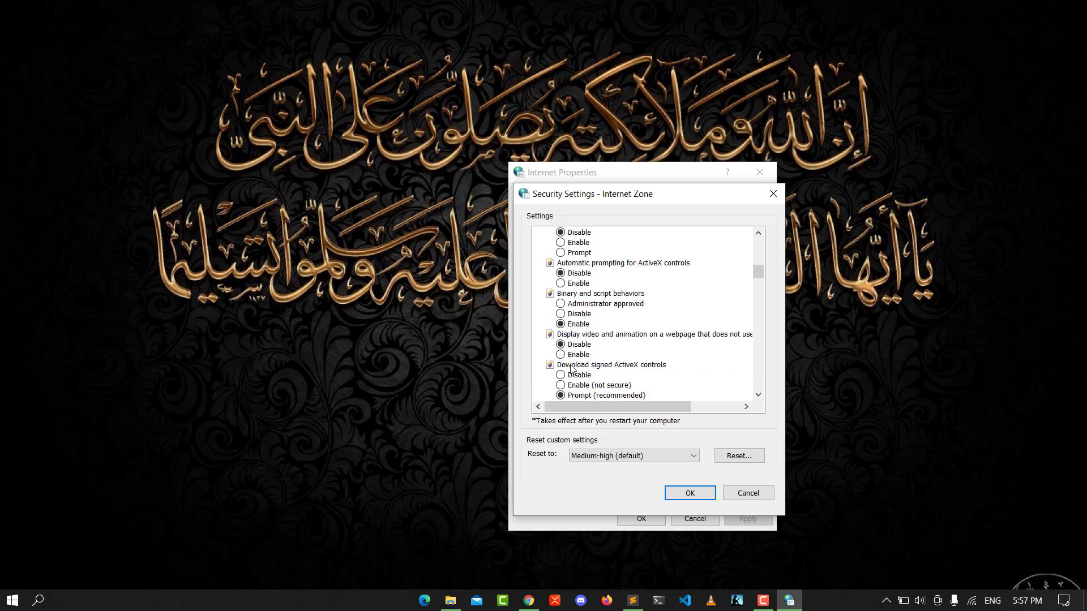
{"action": "mouse_move", "coordinate": [614, 384]}
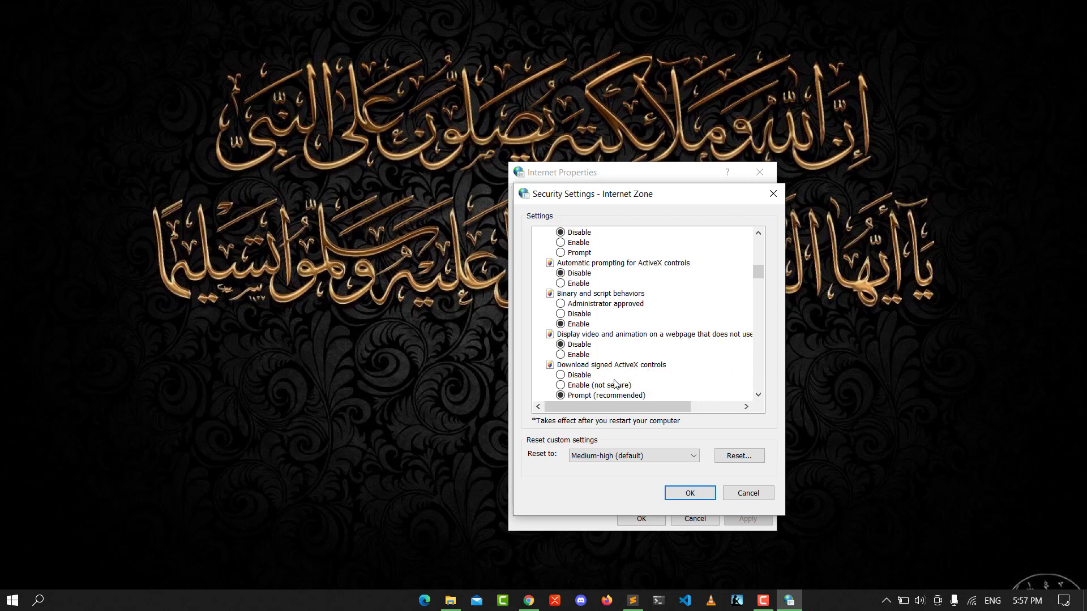
{"action": "scroll", "scroll_direction": "down", "scroll_amount": 3}
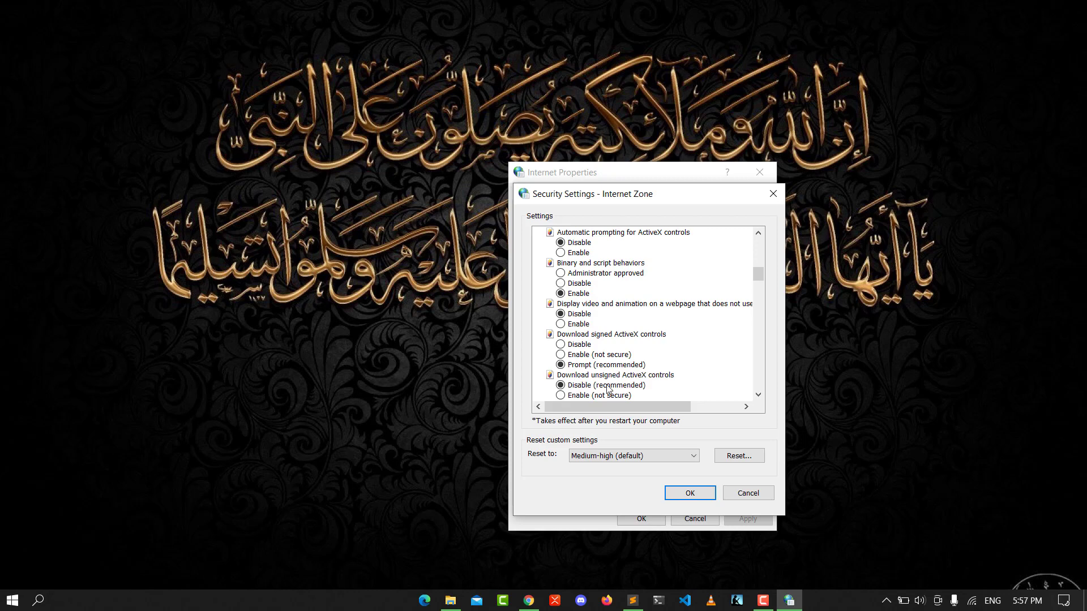
{"action": "scroll", "scroll_direction": "down", "scroll_amount": 3}
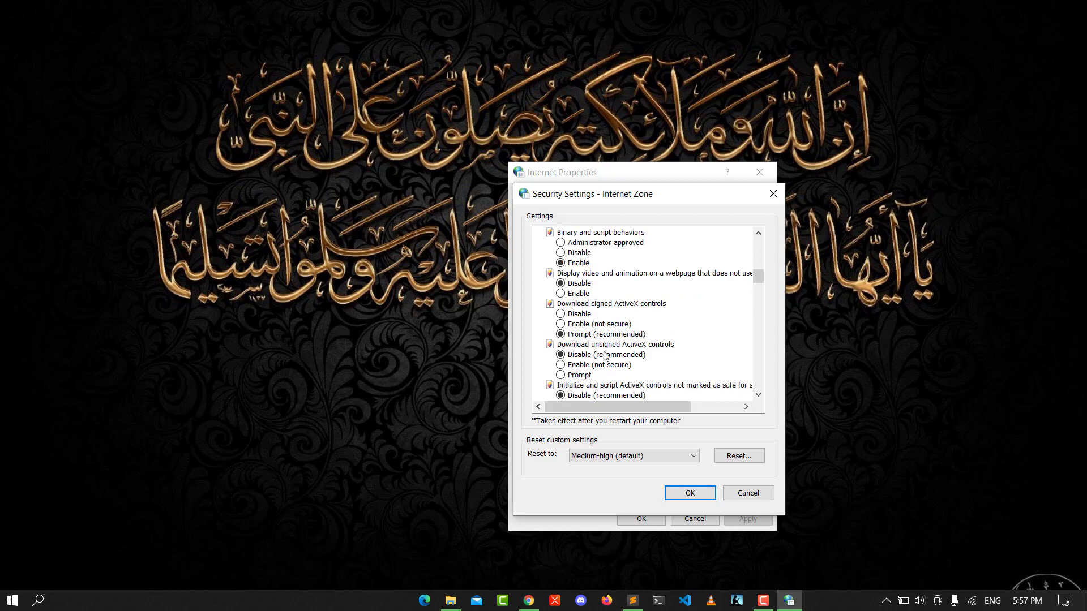
{"action": "mouse_move", "coordinate": [640, 354]}
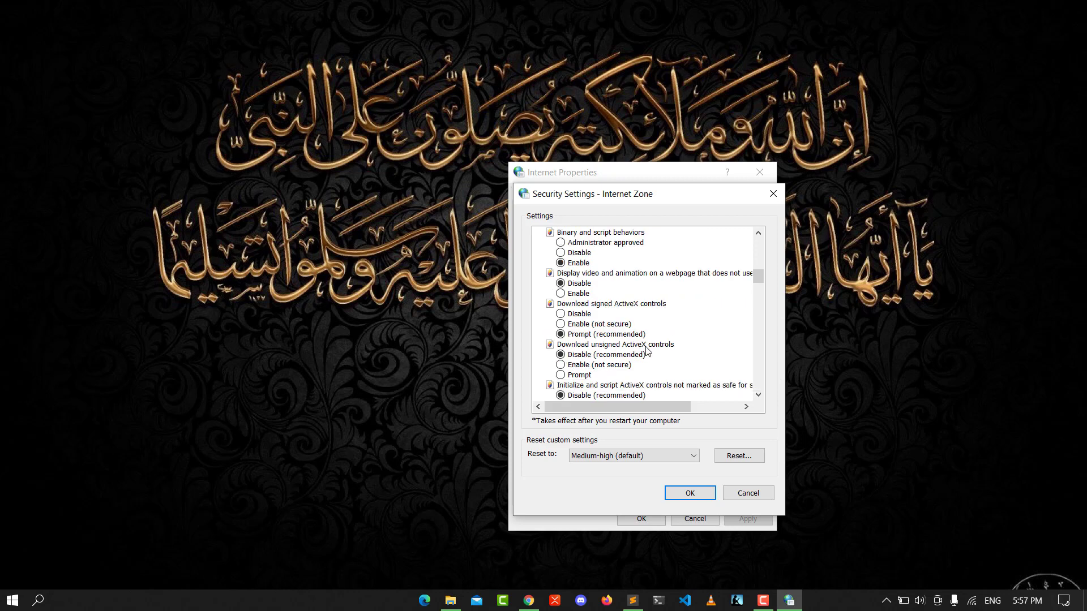
{"action": "scroll", "scroll_direction": "down", "scroll_amount": 3}
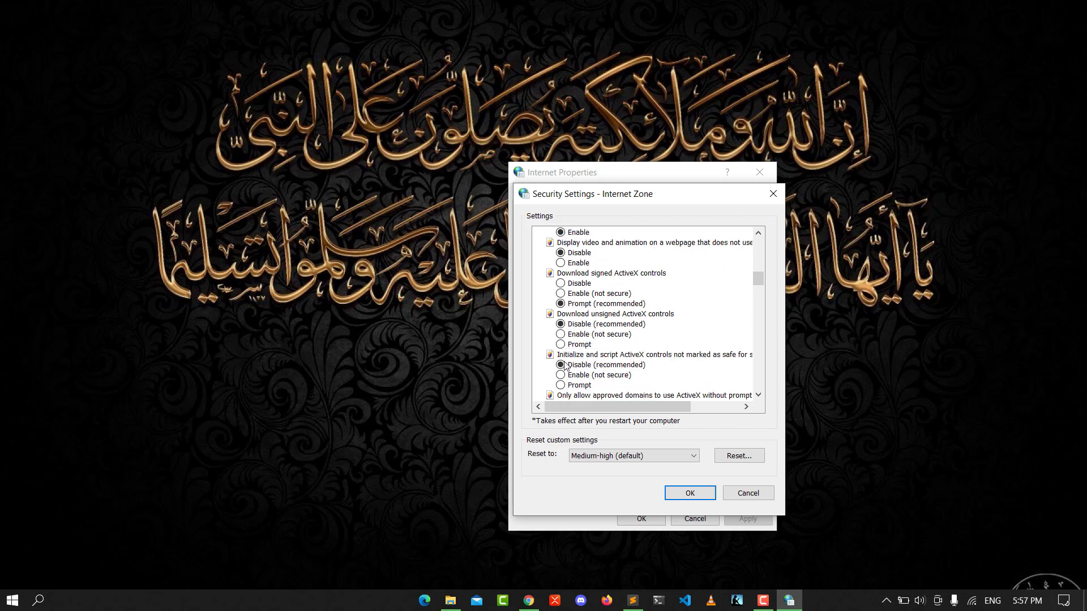
{"action": "scroll", "scroll_direction": "down", "scroll_amount": 3}
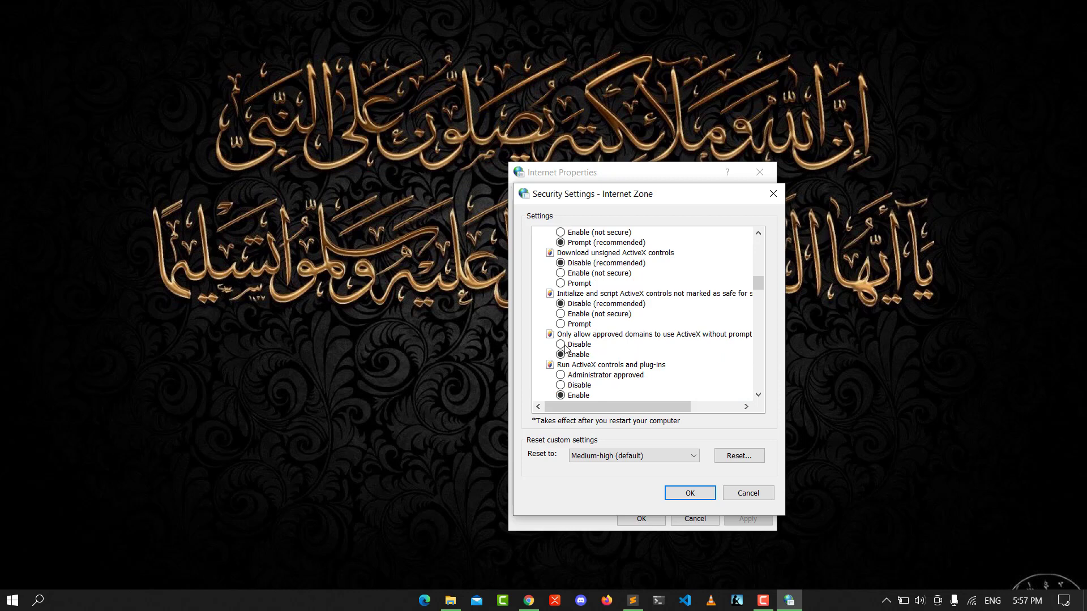
{"action": "mouse_move", "coordinate": [647, 341]}
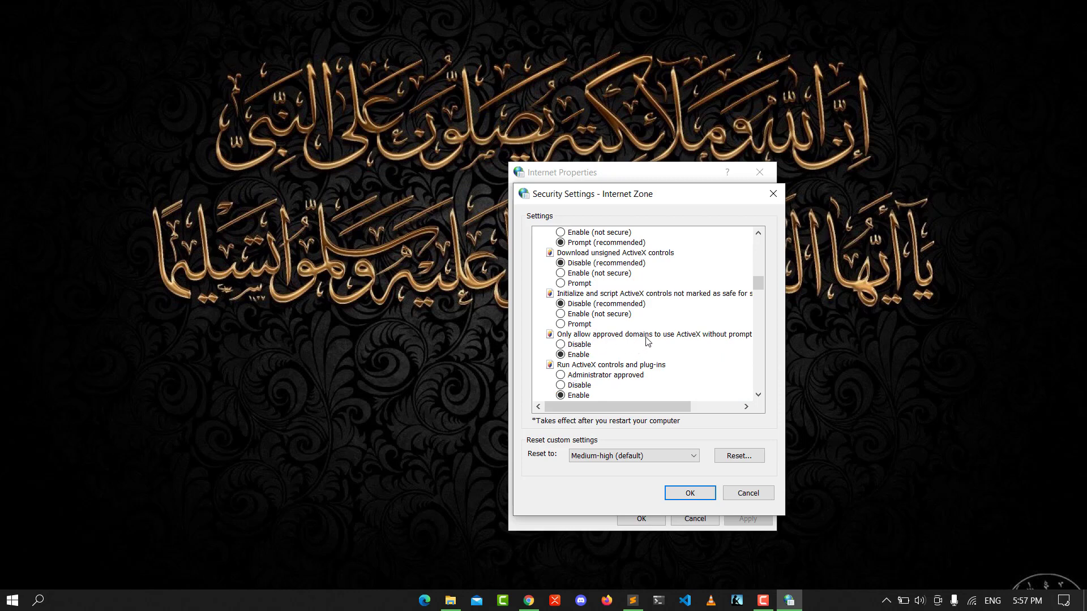
{"action": "mouse_move", "coordinate": [711, 345]}
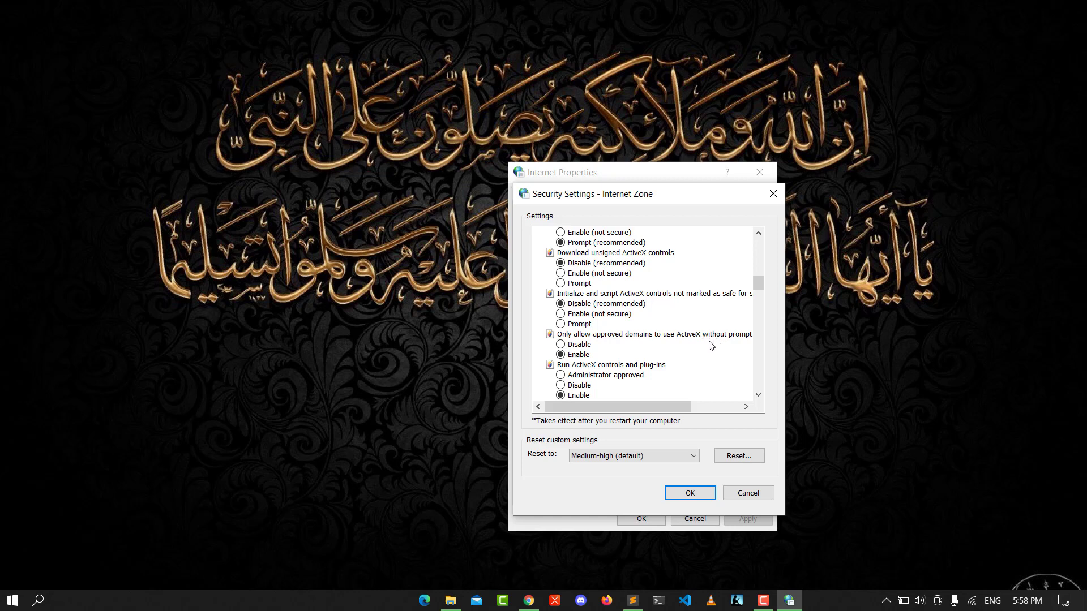
{"action": "mouse_move", "coordinate": [641, 368]}
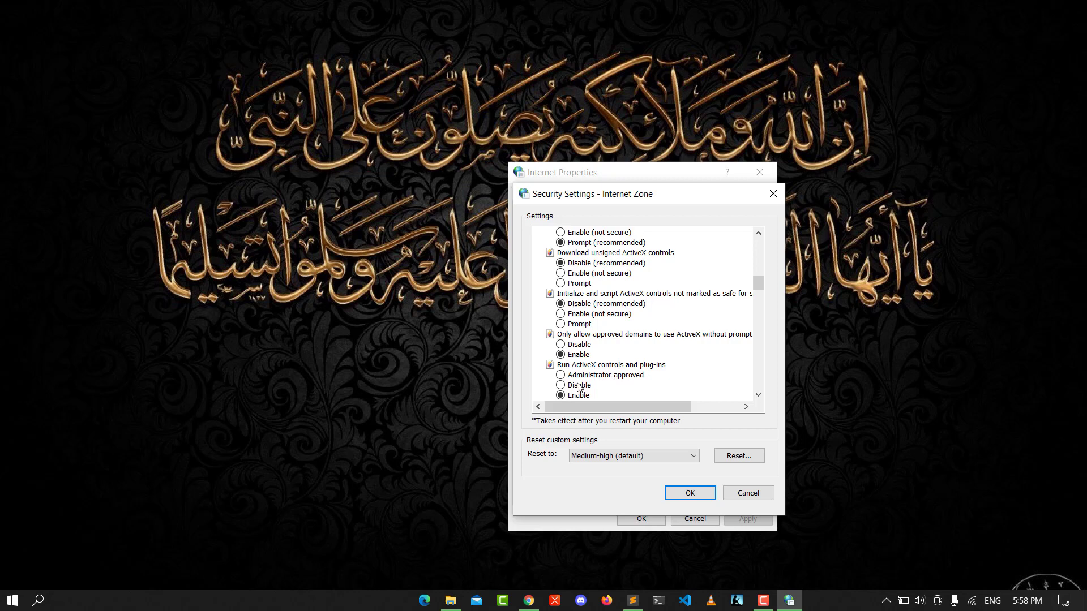
Review the remaining settings past Downloads and confirm the custom level with OK
{"action": "scroll", "scroll_direction": "down", "scroll_amount": 3}
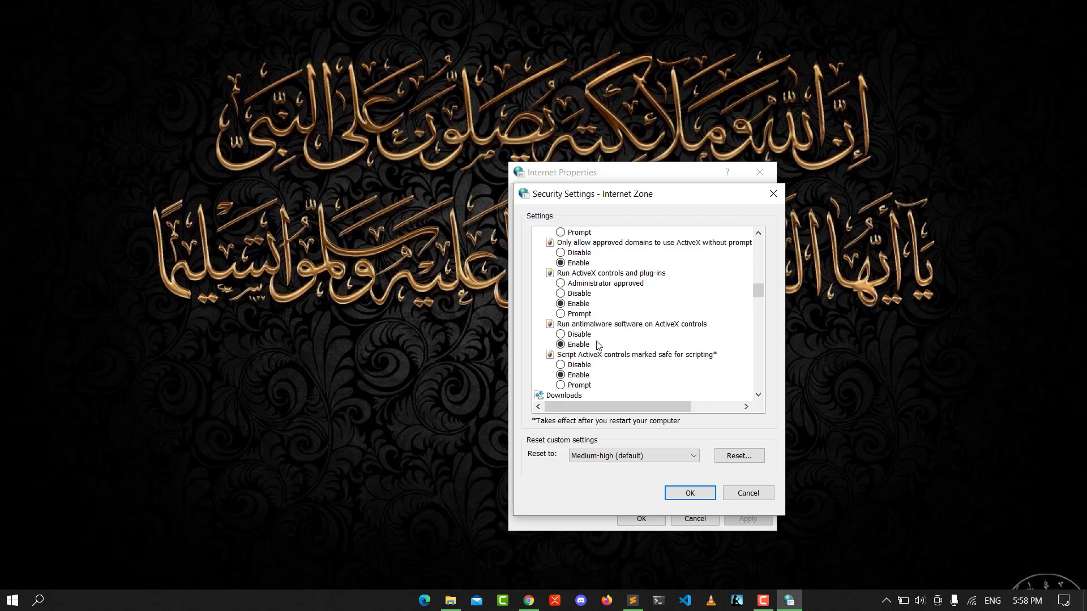
{"action": "scroll", "scroll_direction": "down", "scroll_amount": 3}
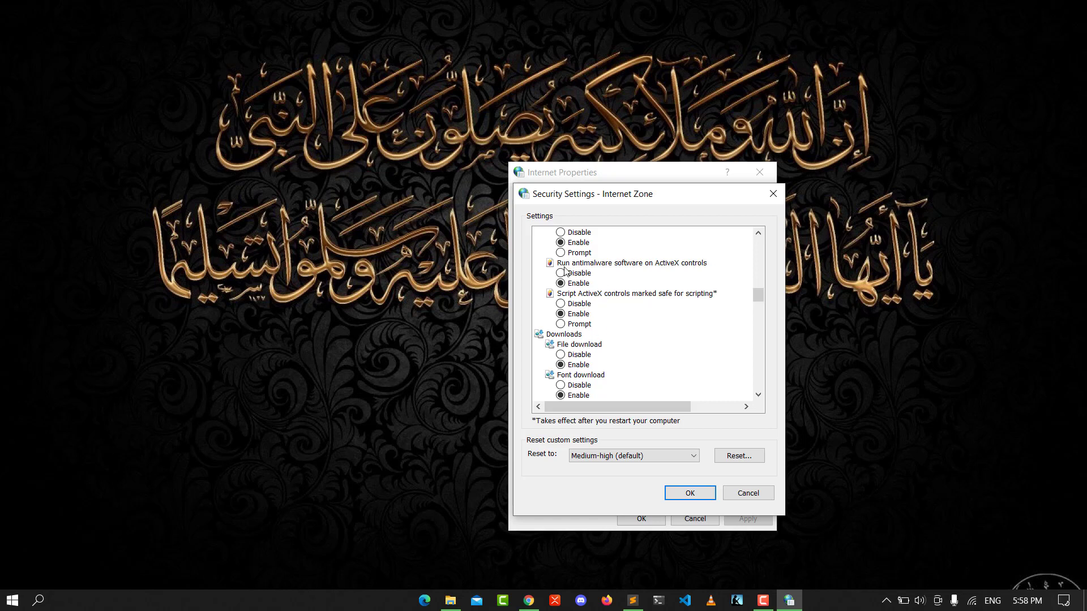
{"action": "mouse_move", "coordinate": [578, 272]}
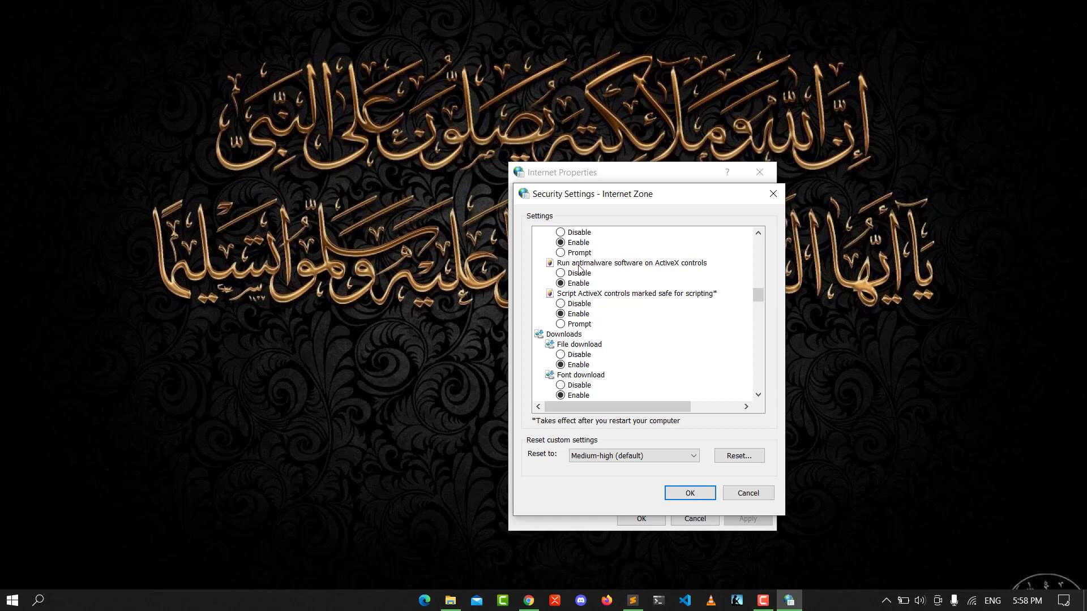
{"action": "mouse_move", "coordinate": [639, 283]}
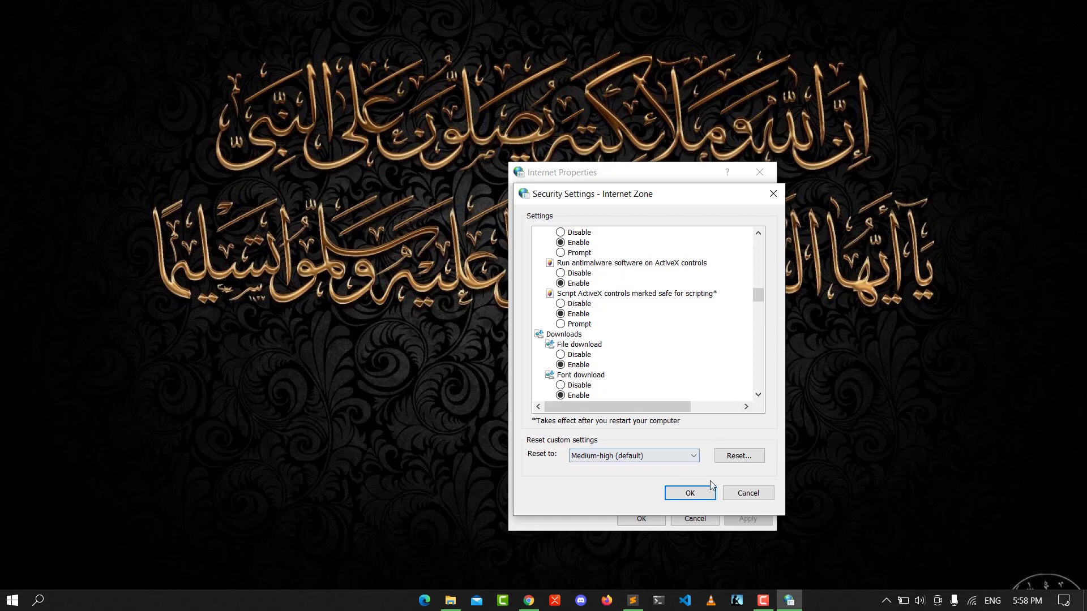
{"action": "left_click", "coordinate": [690, 493]}
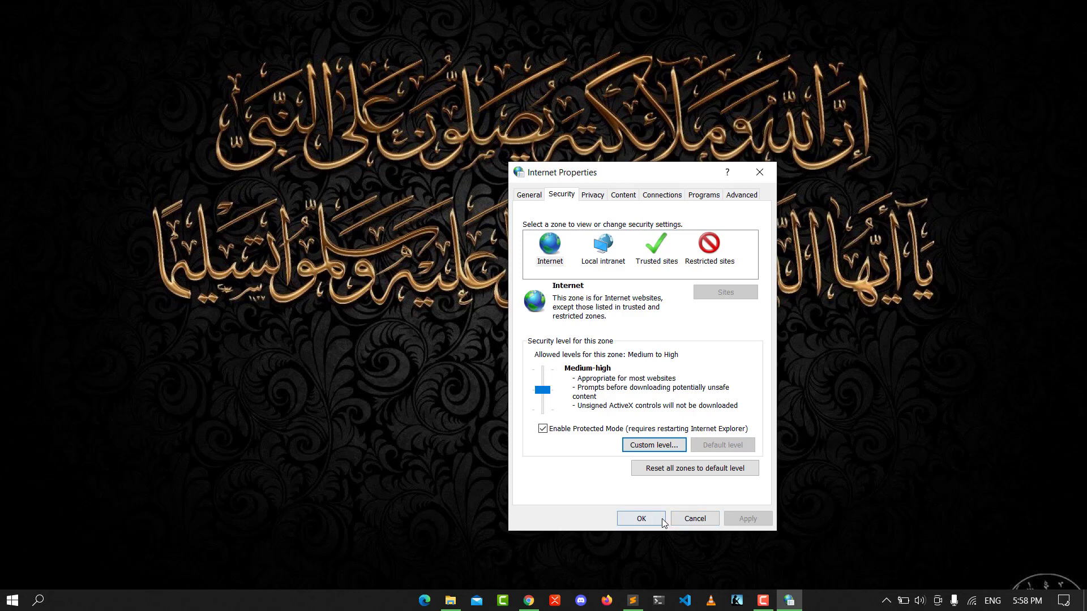
Accept and close the Internet Properties window with OK
{"action": "left_click", "coordinate": [641, 519]}
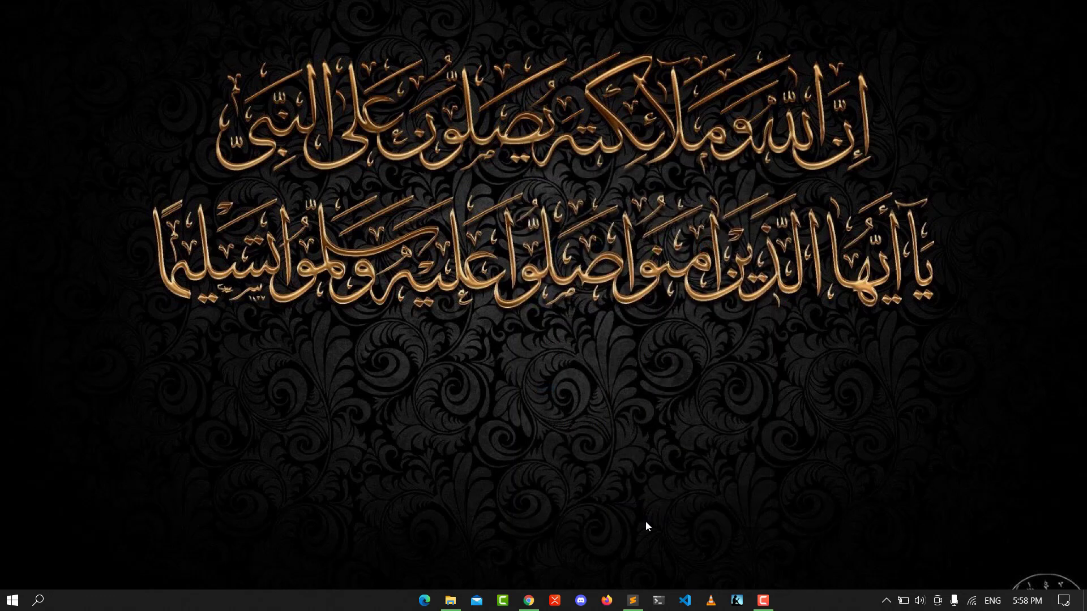
{"action": "mouse_move", "coordinate": [647, 501]}
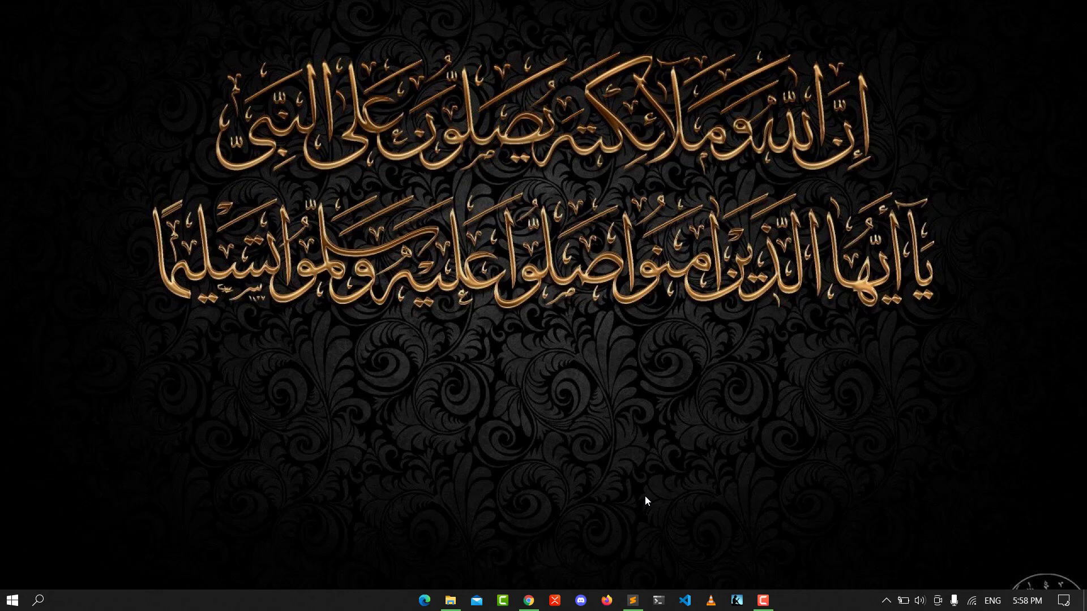
{"action": "mouse_move", "coordinate": [495, 205]}
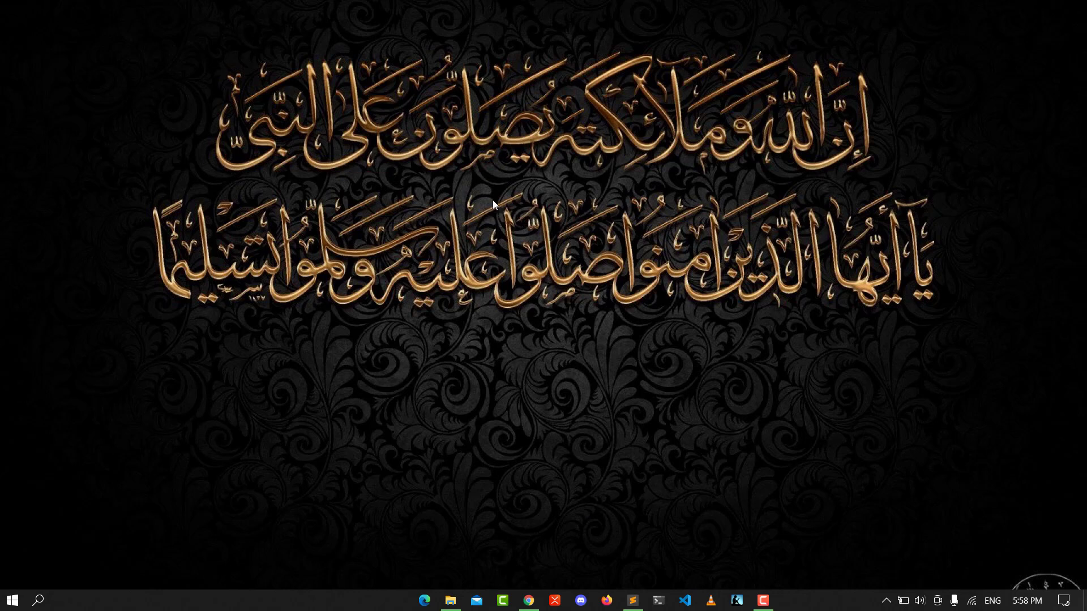